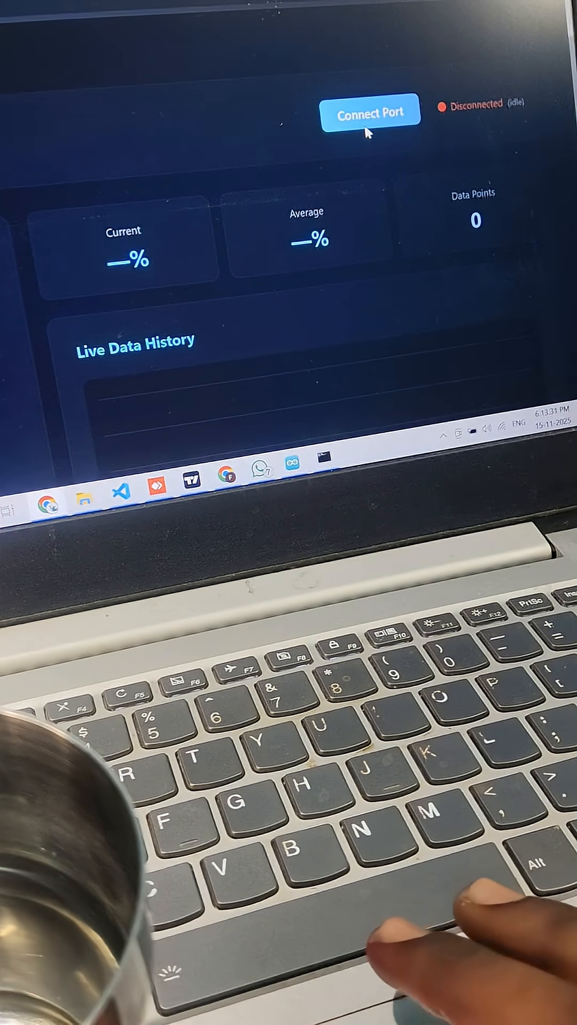
Connect the dashboard to the Arduino Uno on COM3 so the tank level reads live near 53%
click(370, 112)
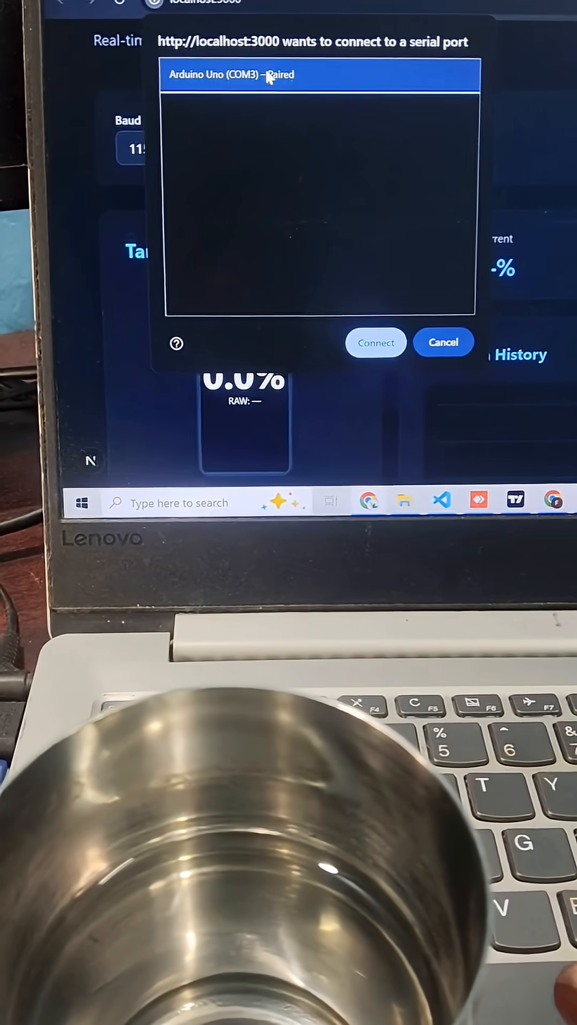
click(375, 343)
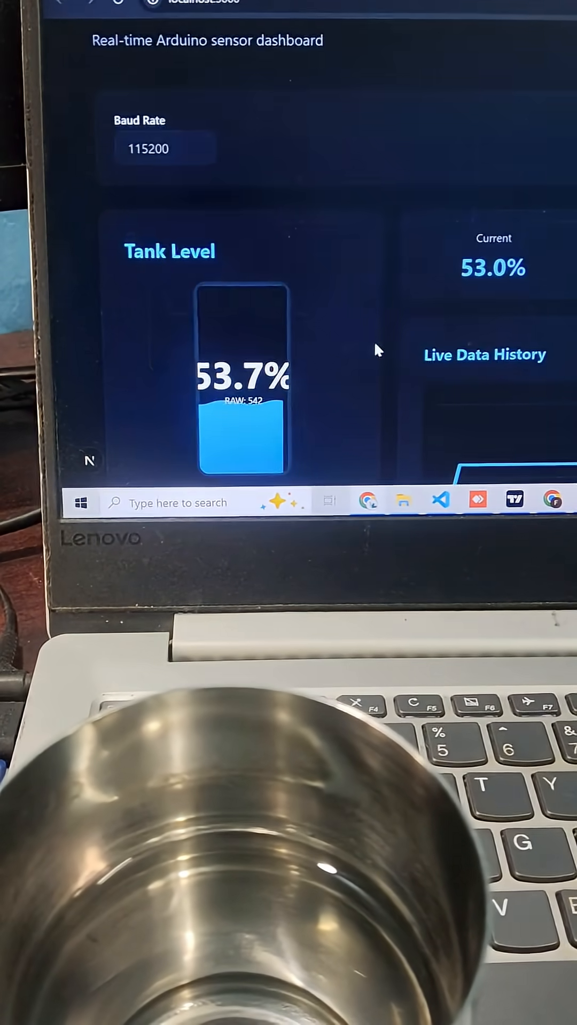